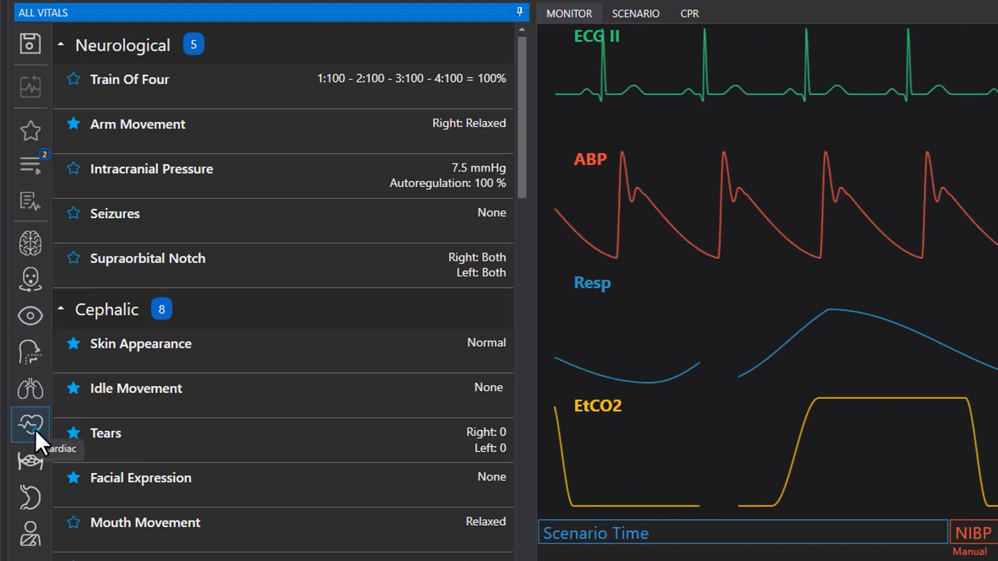
Raise the Cardiac heart rate slider from 75 to 86 /min and add it to the queue.
left_click(29, 424)
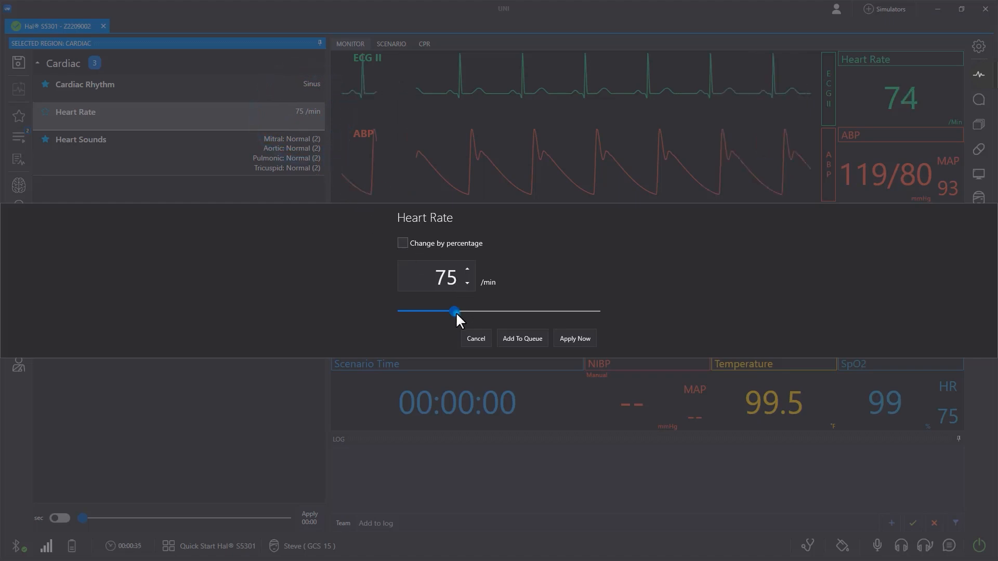
left_click_drag(454, 312, 463, 312)
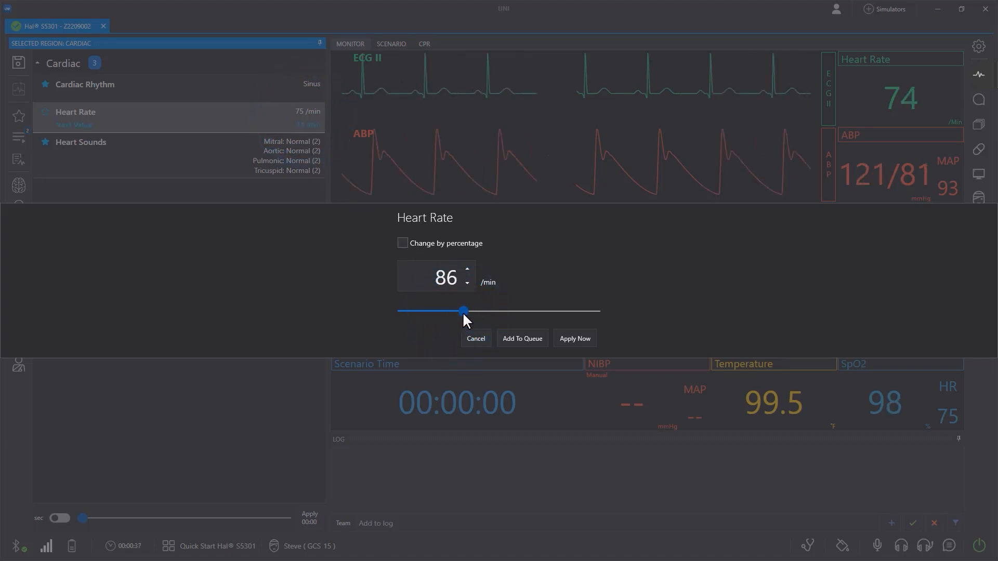
left_click(521, 338)
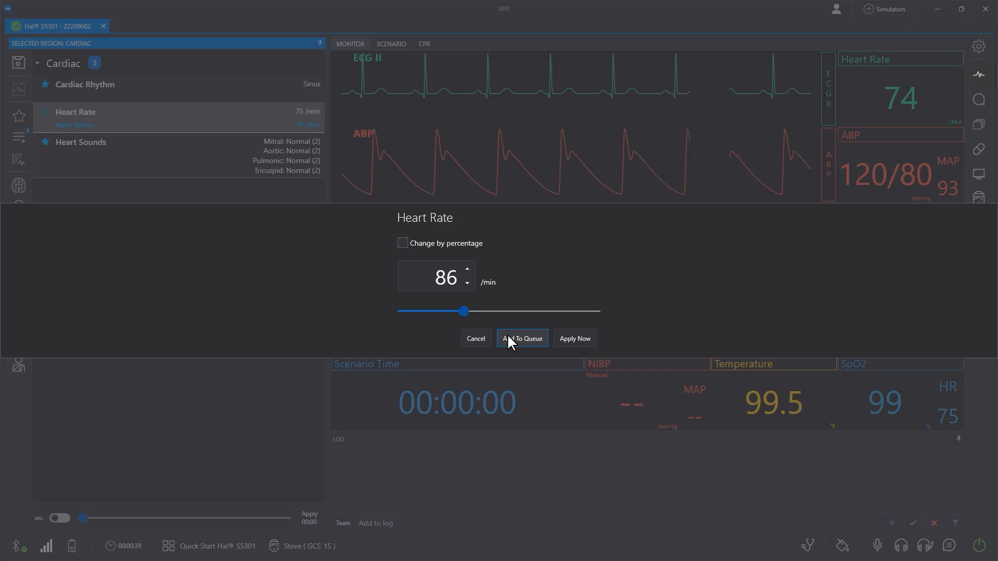
left_click(520, 338)
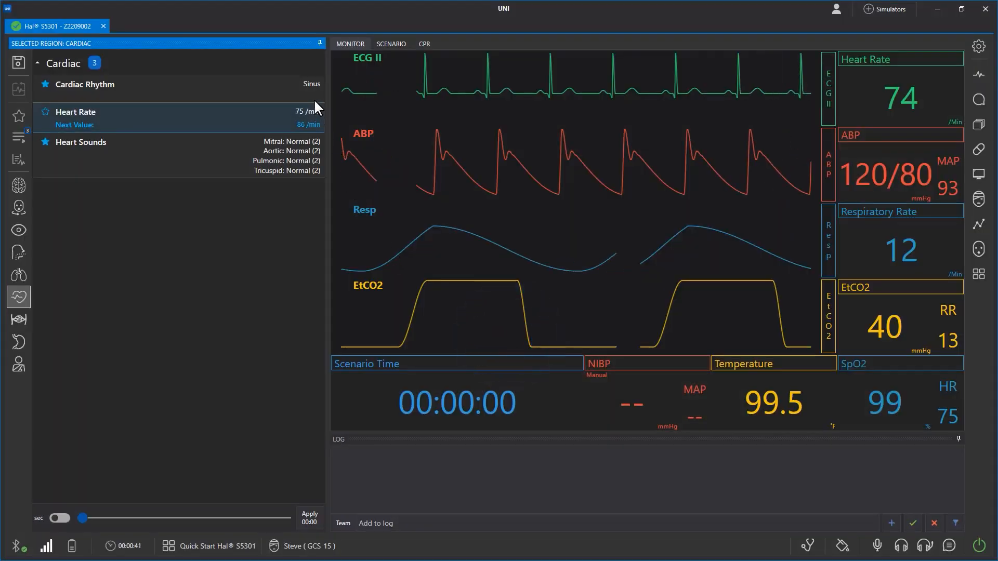
Queue supraventricular tachycardia as next rhythm, then set Chest Rise Left off in Breathing and queue it.
left_click(83, 84)
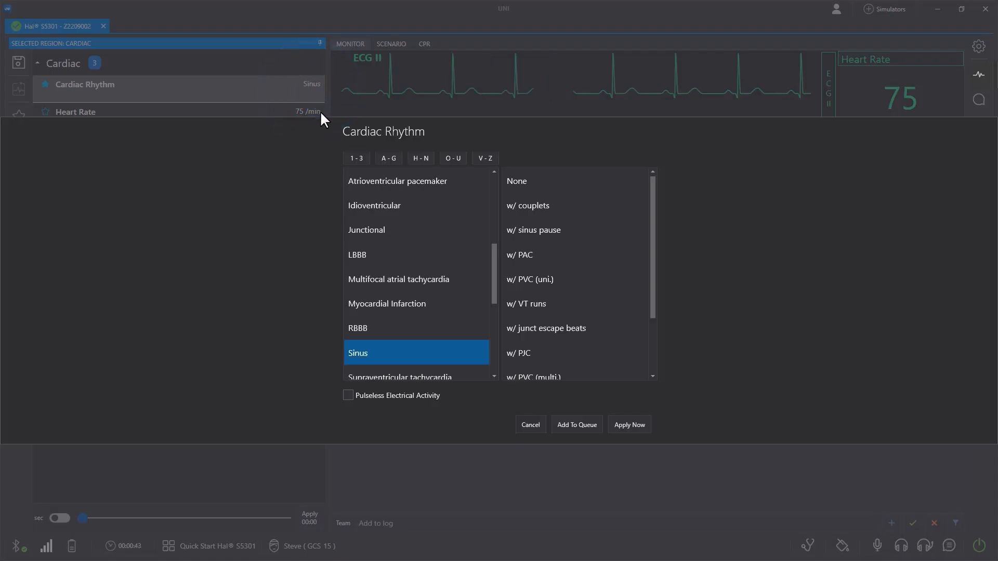
left_click(575, 424)
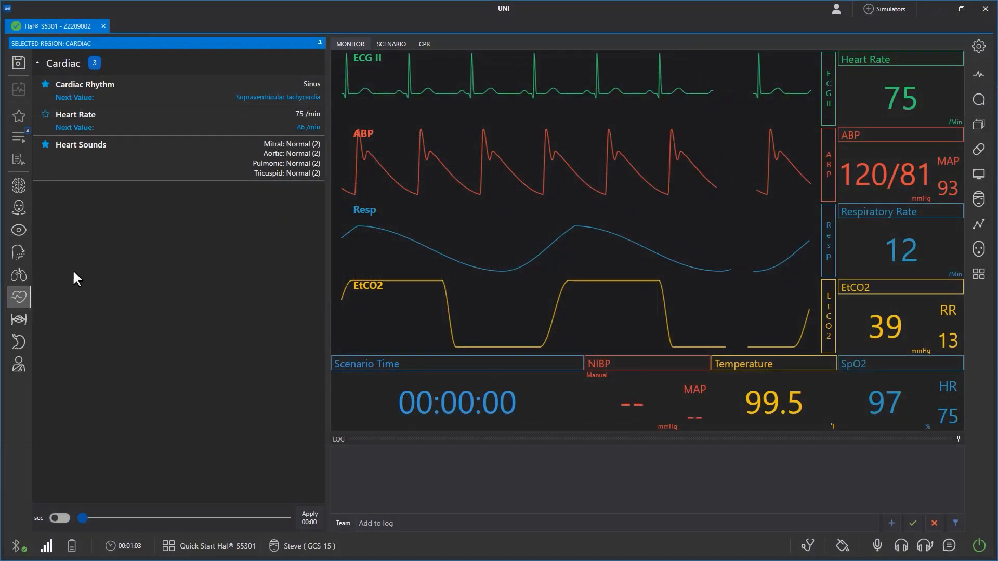
left_click(18, 274)
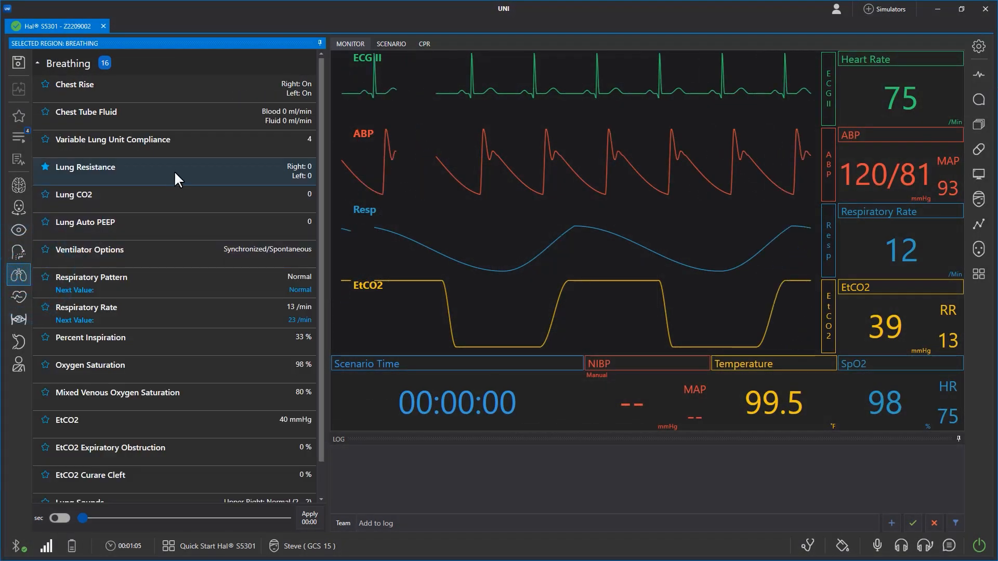
left_click(74, 84)
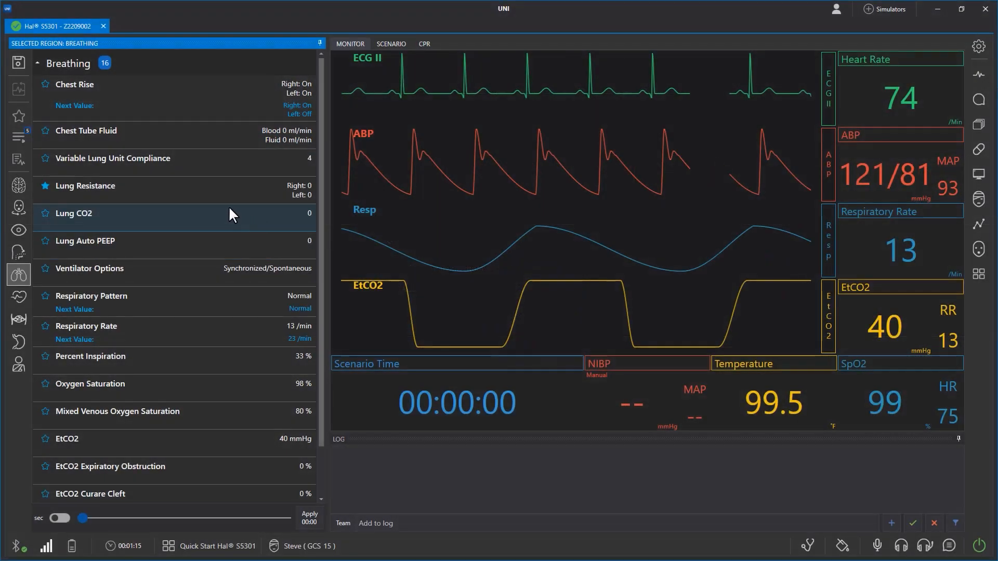
left_click(20, 137)
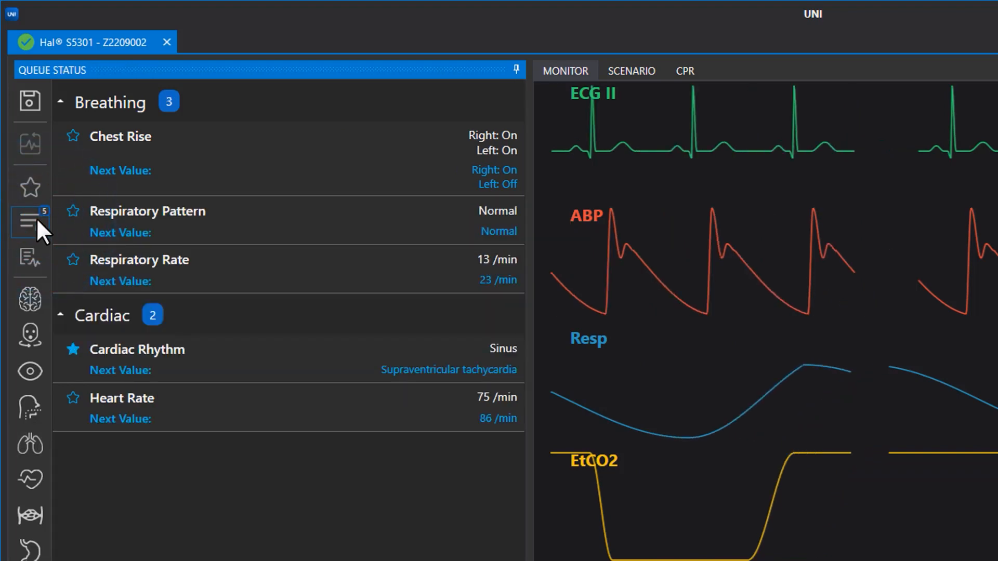
Cancel the queued supraventricular tachycardia rhythm and set a transition duration for the remaining changes.
left_click(152, 349)
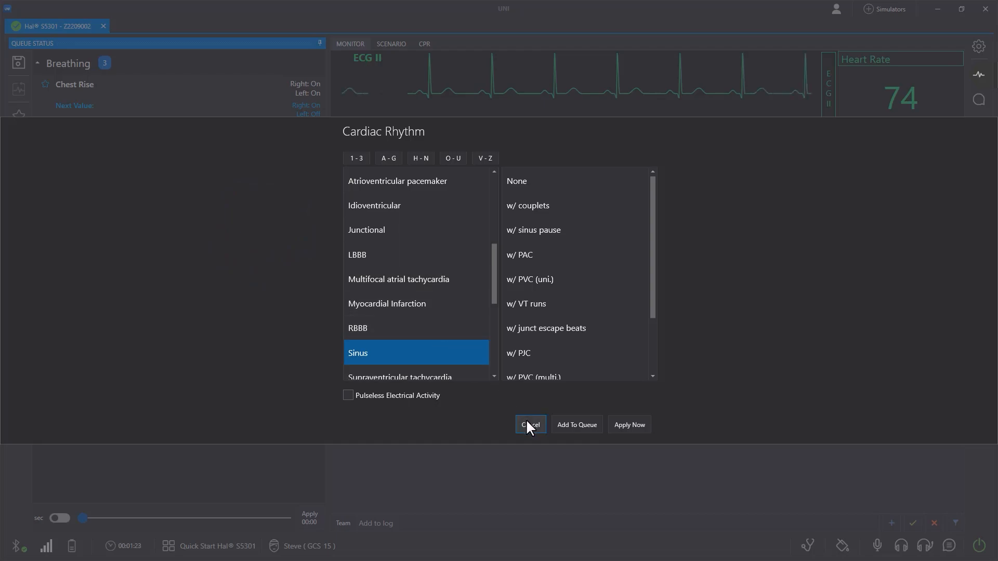
left_click(529, 424)
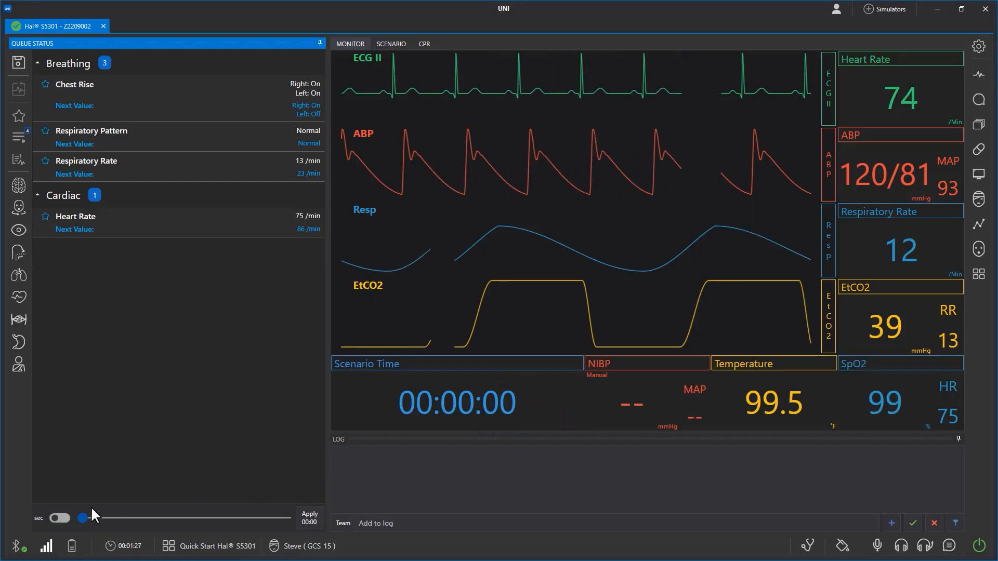
left_click_drag(83, 517, 134, 517)
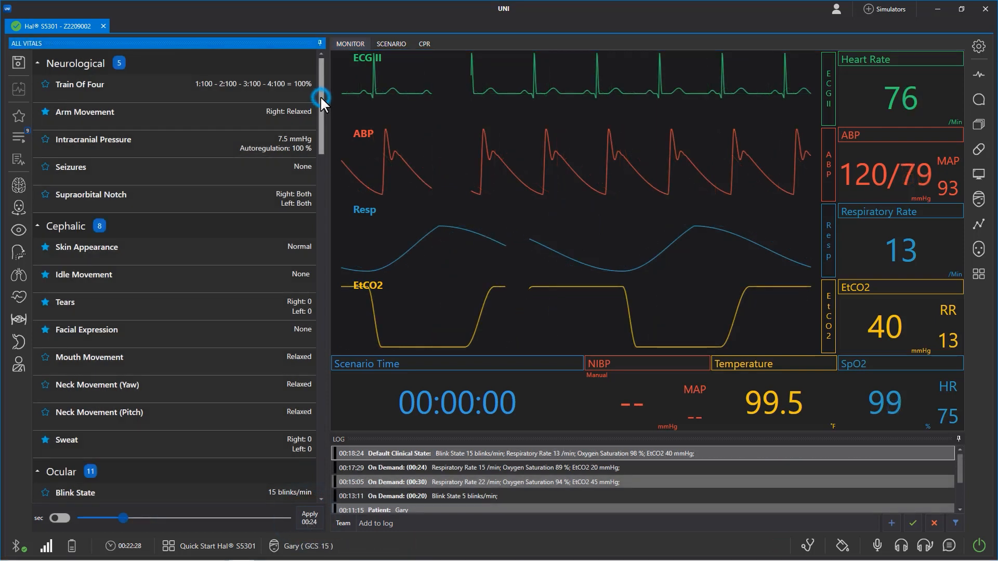
scroll("down", 3)
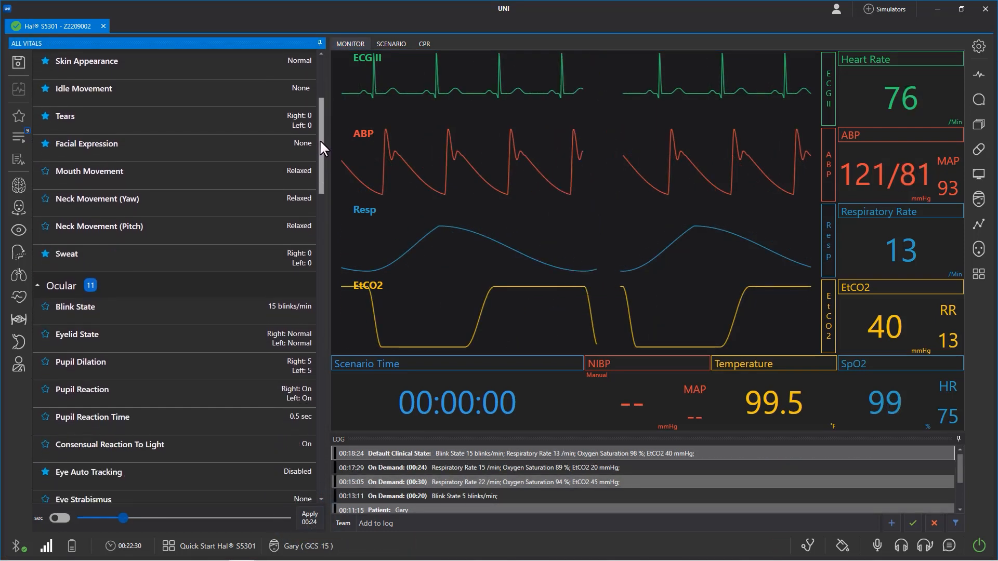
scroll("down", 3)
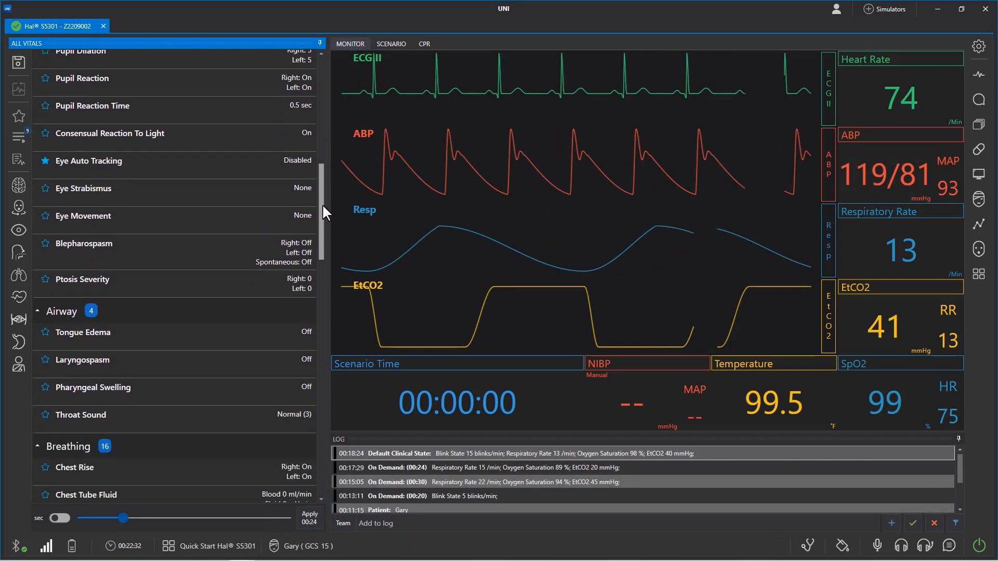
scroll("down", 3)
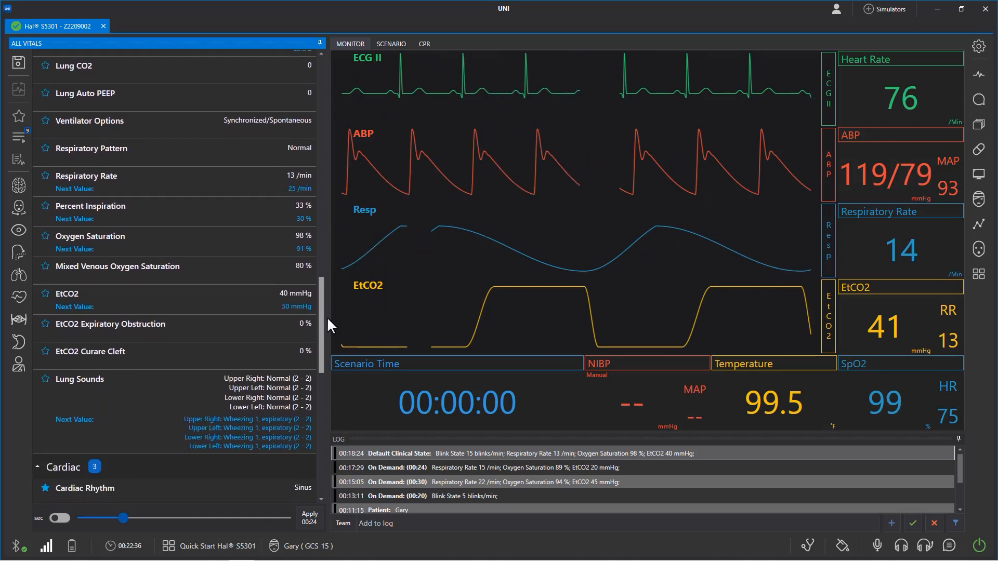
scroll("down", 3)
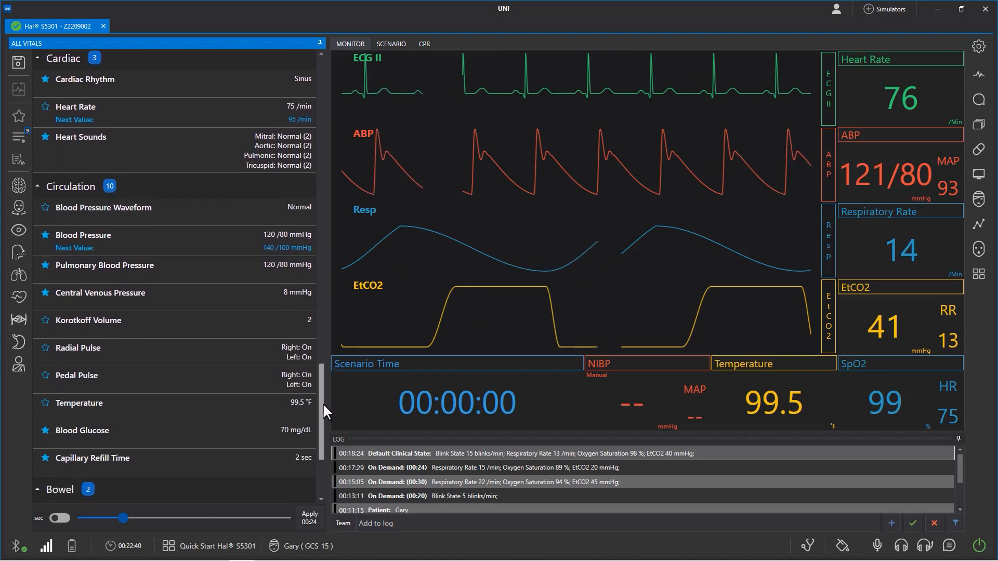
scroll("down", 3)
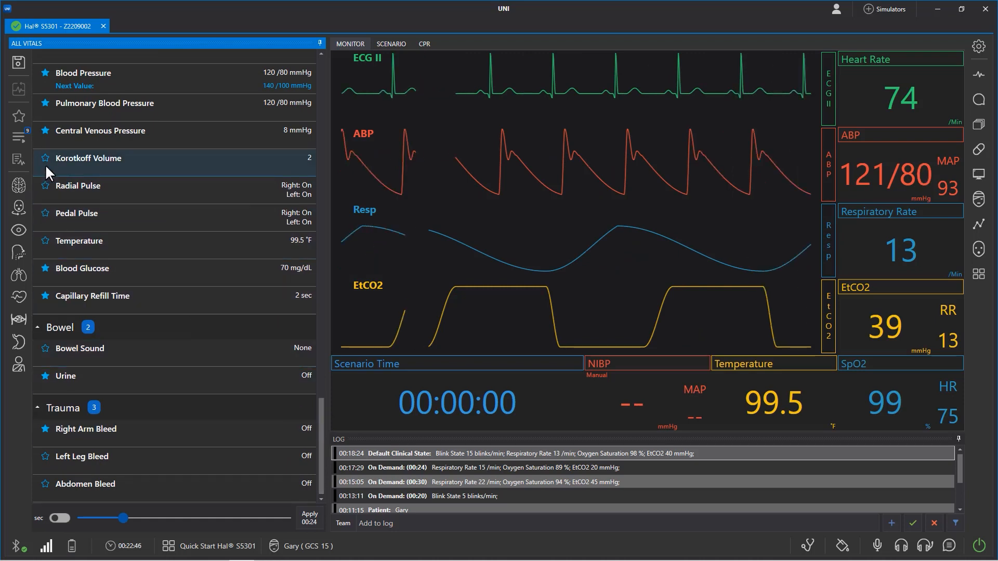
left_click(18, 139)
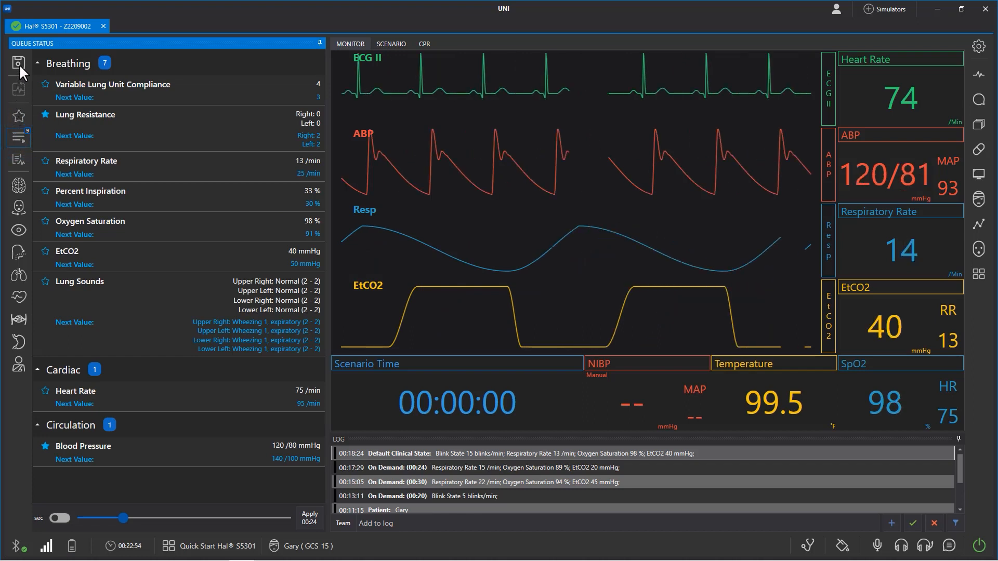
Show Queue Status with the nine pending changes, including heart rate 95 /min and BP 140/100 mmHg.
left_click(19, 64)
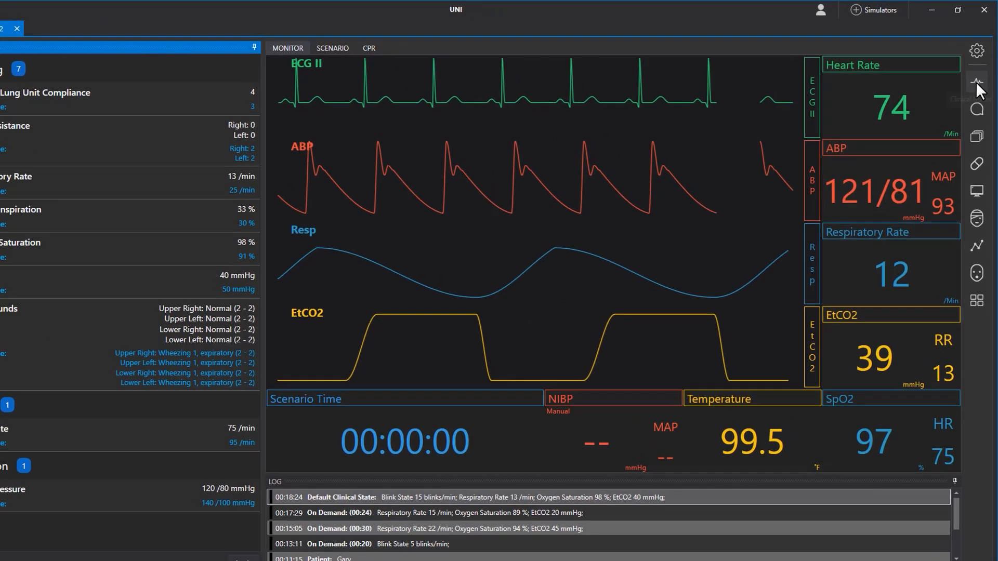
Select clinical state Resp Decline 01, set the trend to 03:00 minutes and apply it.
left_click(976, 81)
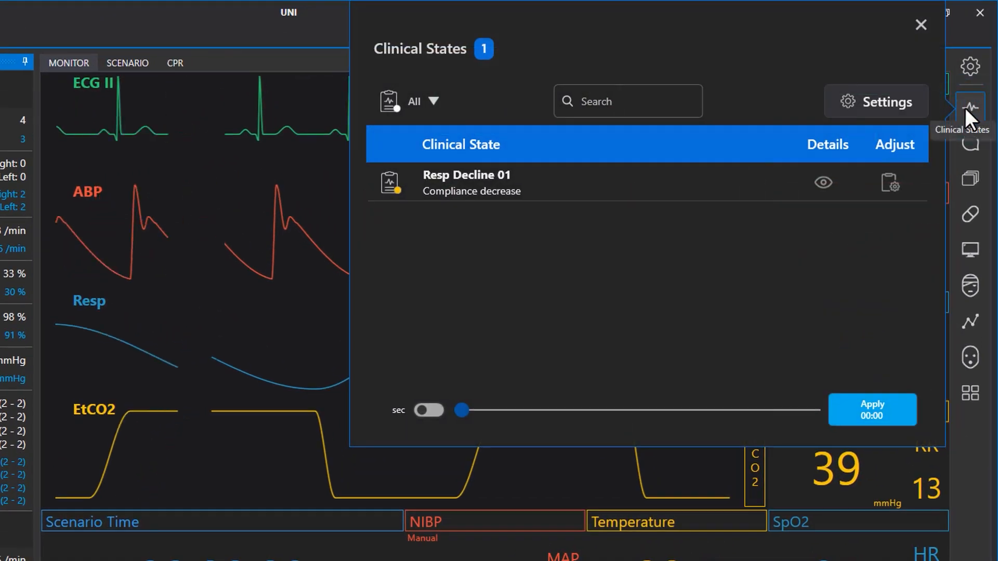
left_click(822, 183)
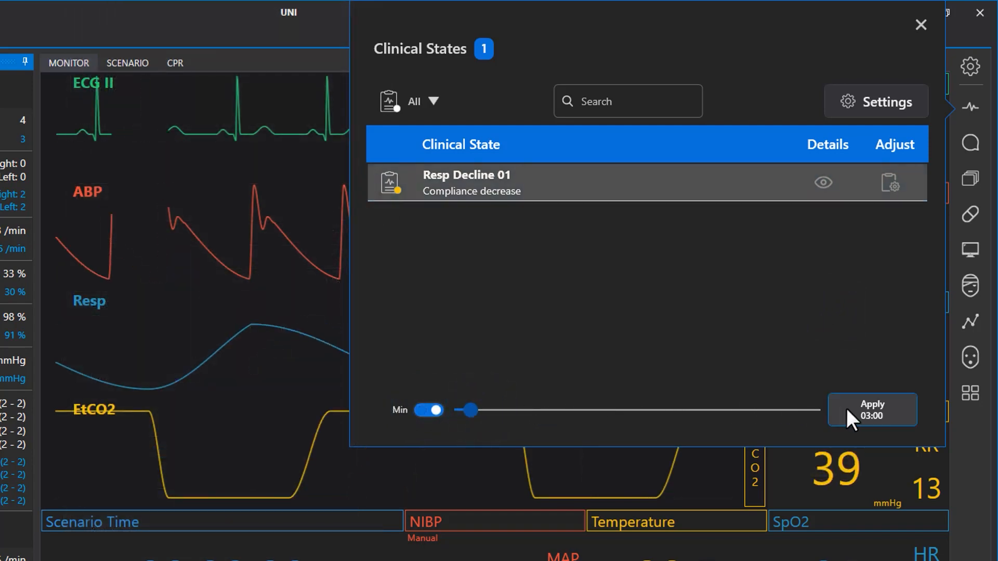
left_click(871, 409)
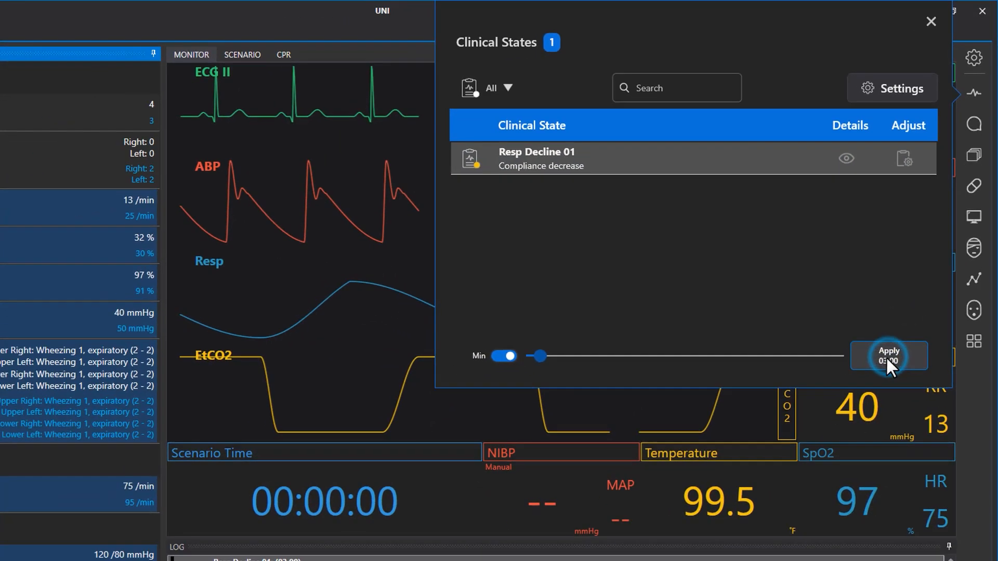